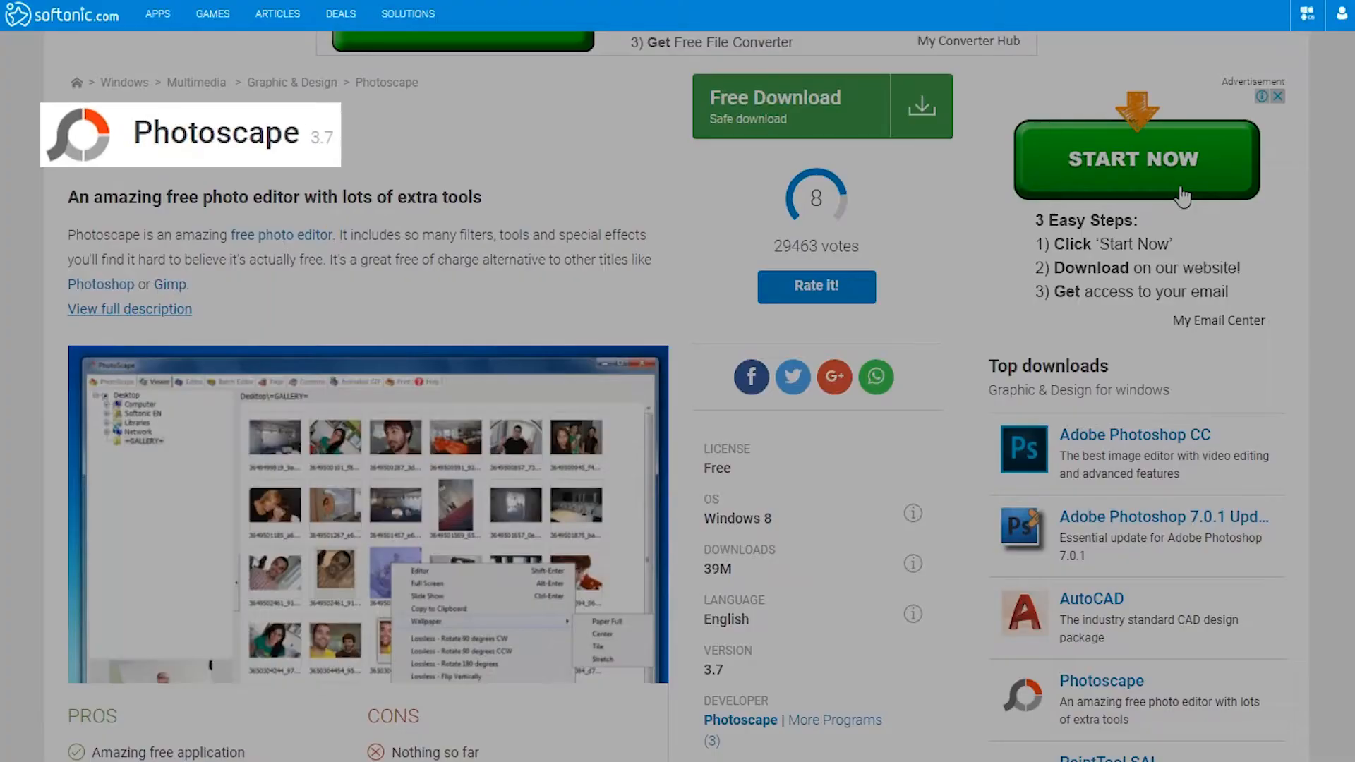
Scroll down the Softonic Photoscape product page toward the Windows download link.
scroll(down, 3)
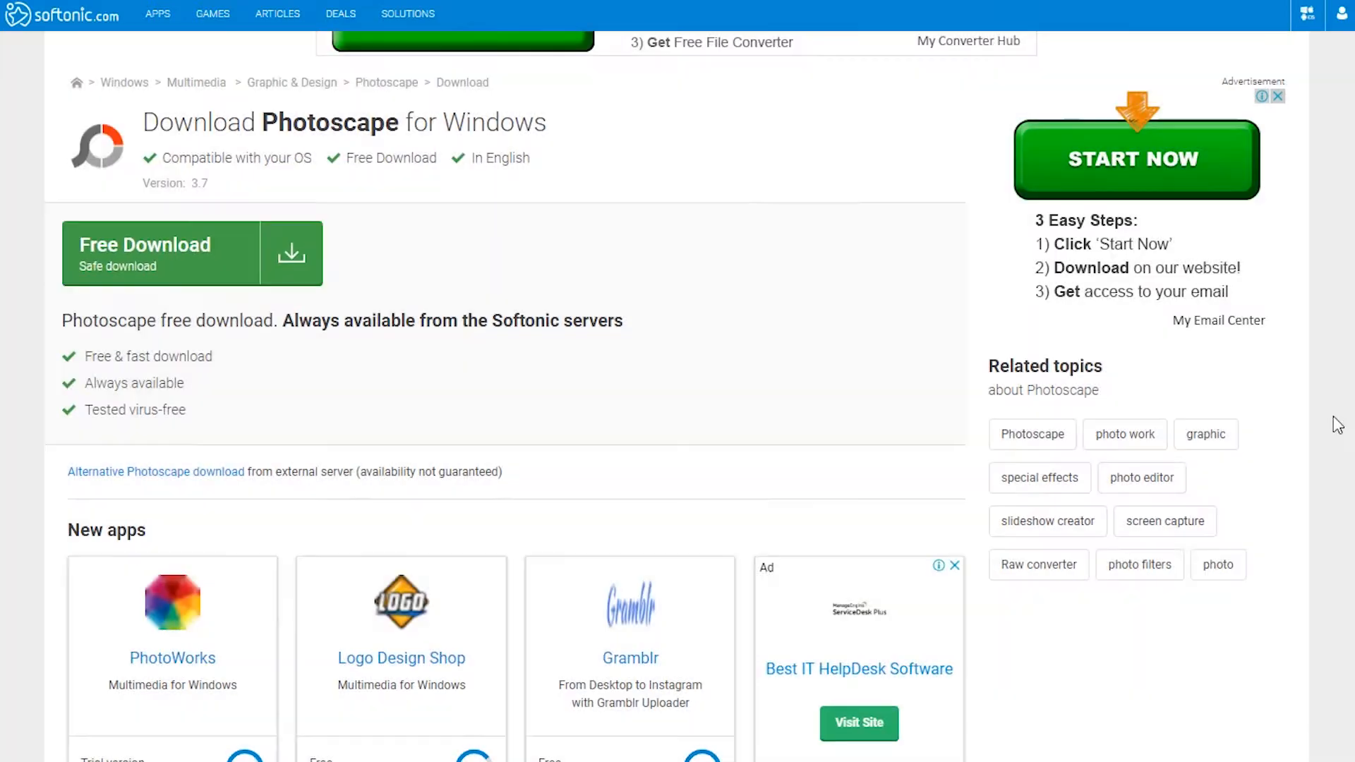
Start the free download of the PhotoScape setup file from Softonic.
click(191, 253)
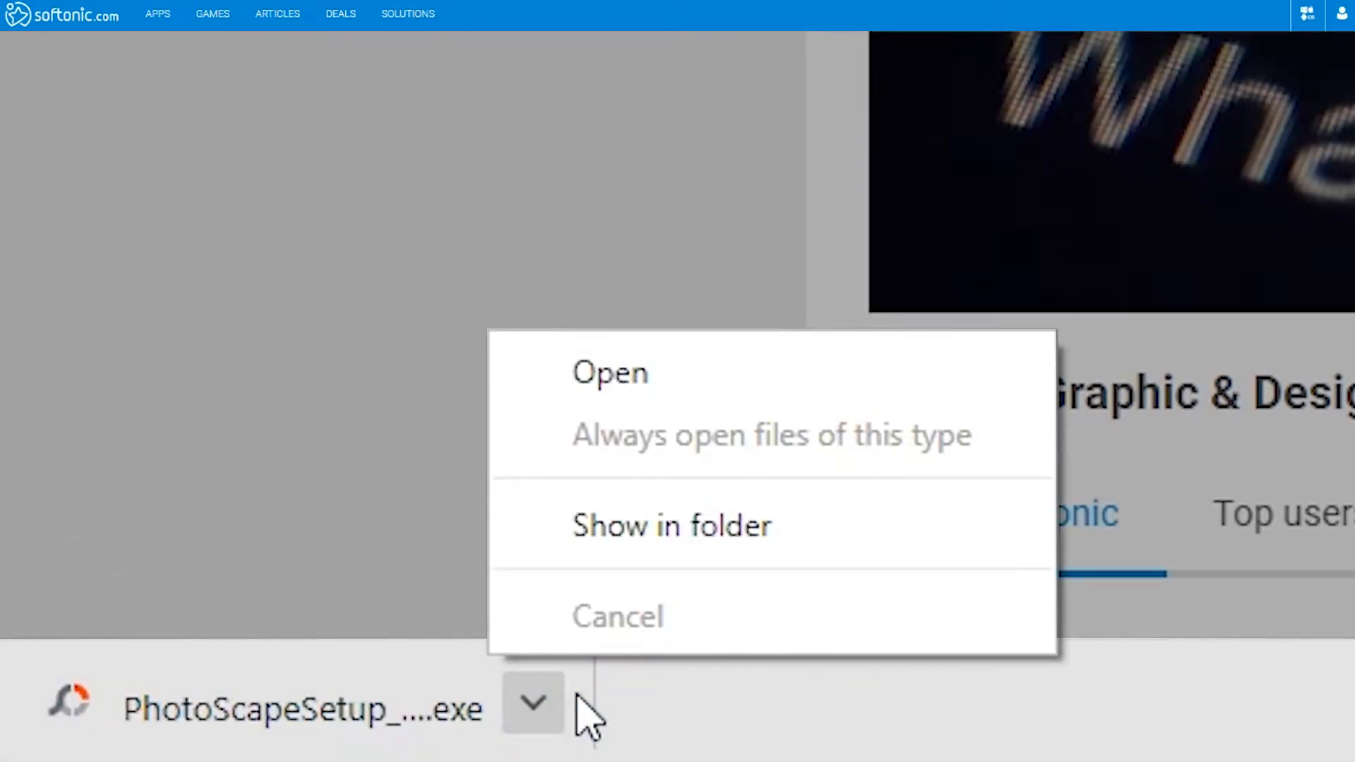
Run the downloaded PhotoScapeSetup file to launch the PhotoScape V3.7 Setup wizard.
click(610, 372)
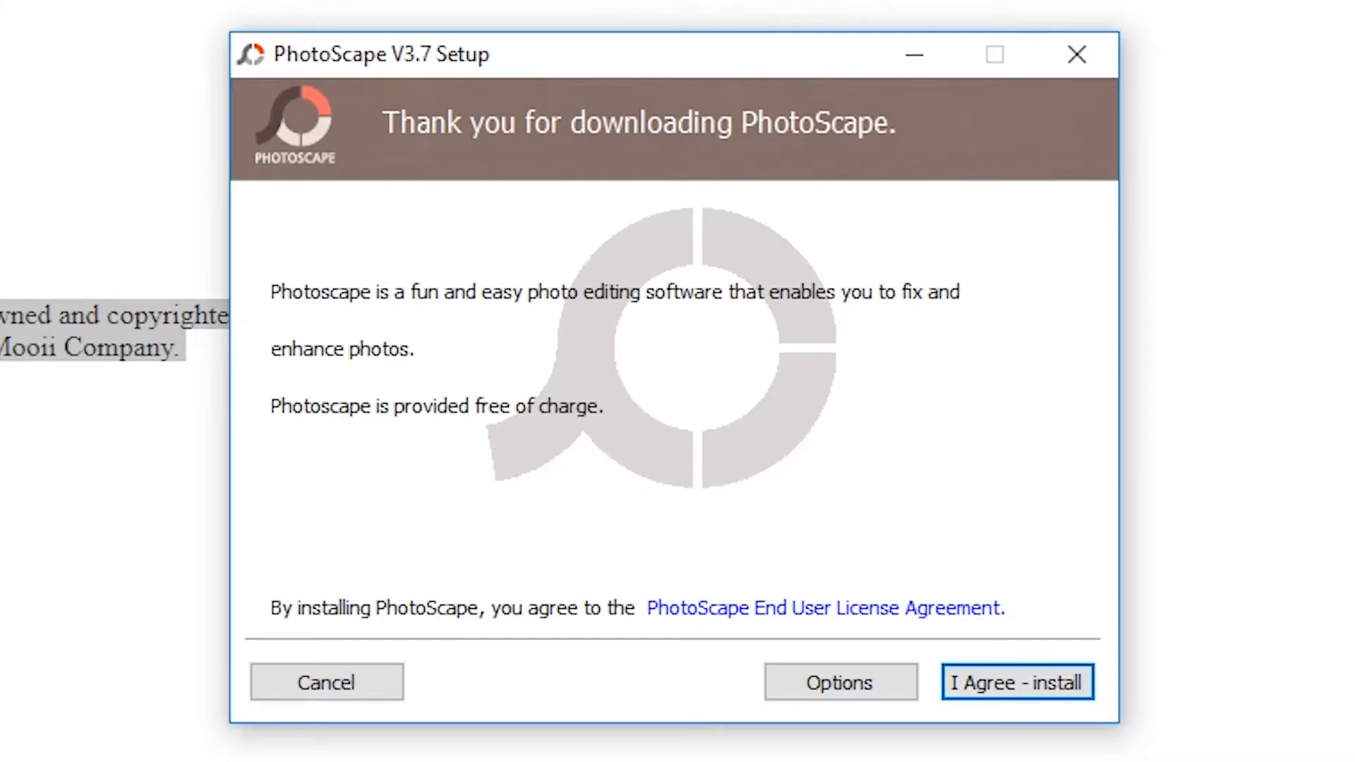
Agree to the licence, skip the Google Drive offer, and finish installing PhotoScape V3.7.
click(1017, 682)
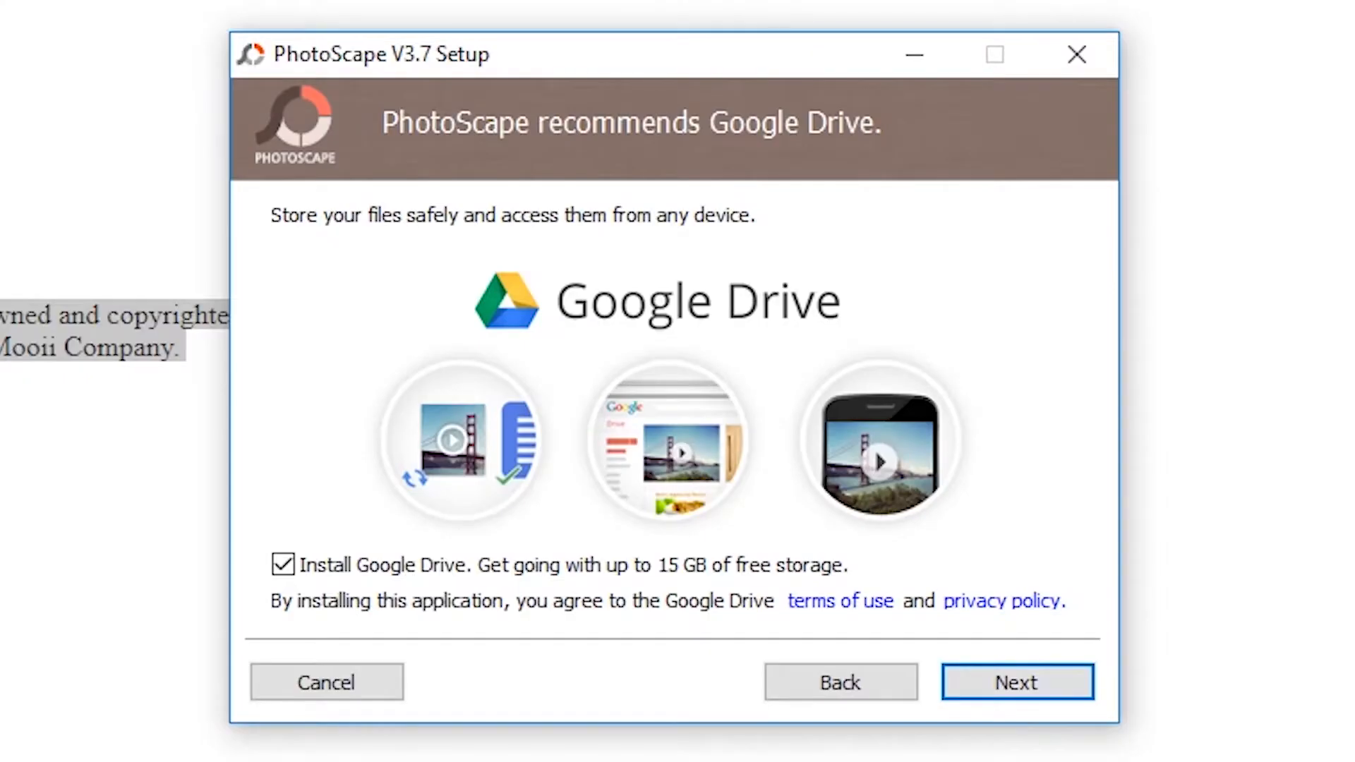
click(1018, 682)
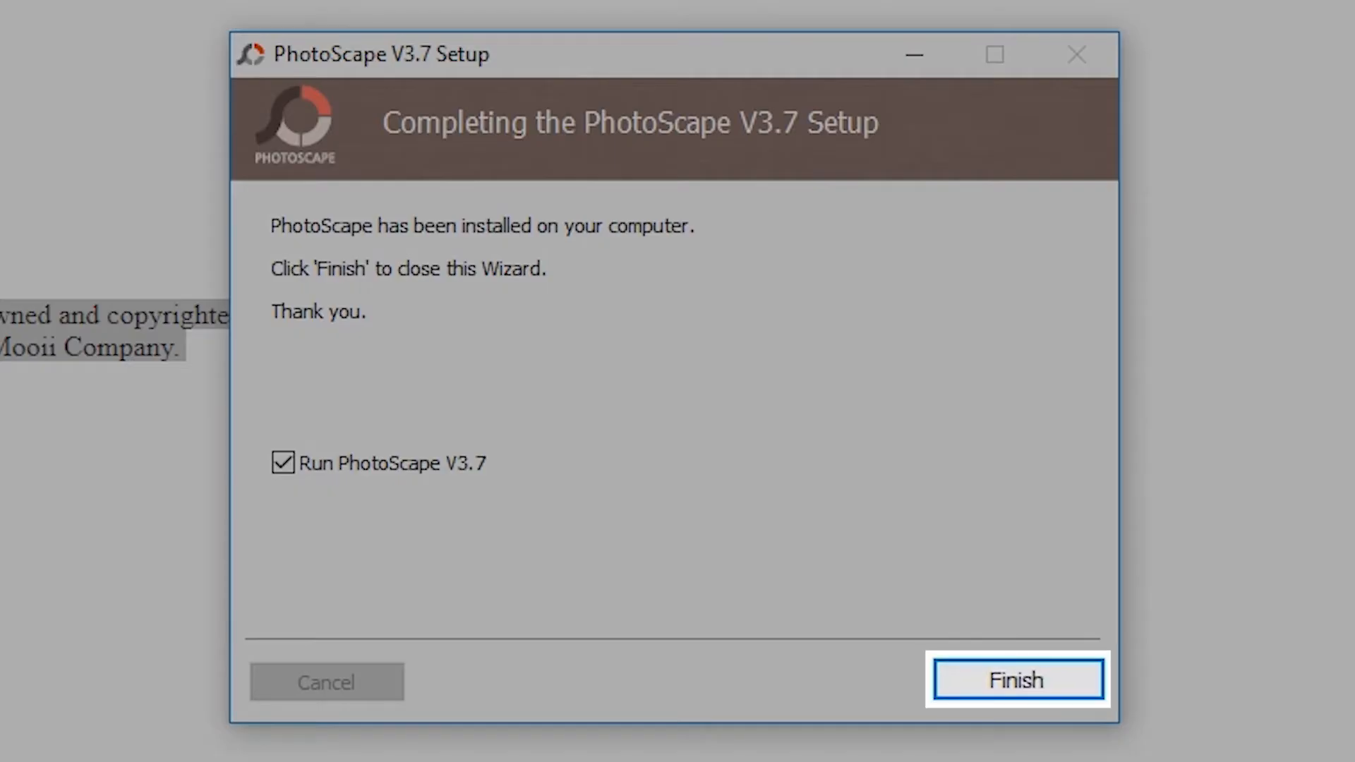
Finish the wizard with 'Run PhotoScape V3.7' checked so the main circular menu appears.
click(1018, 680)
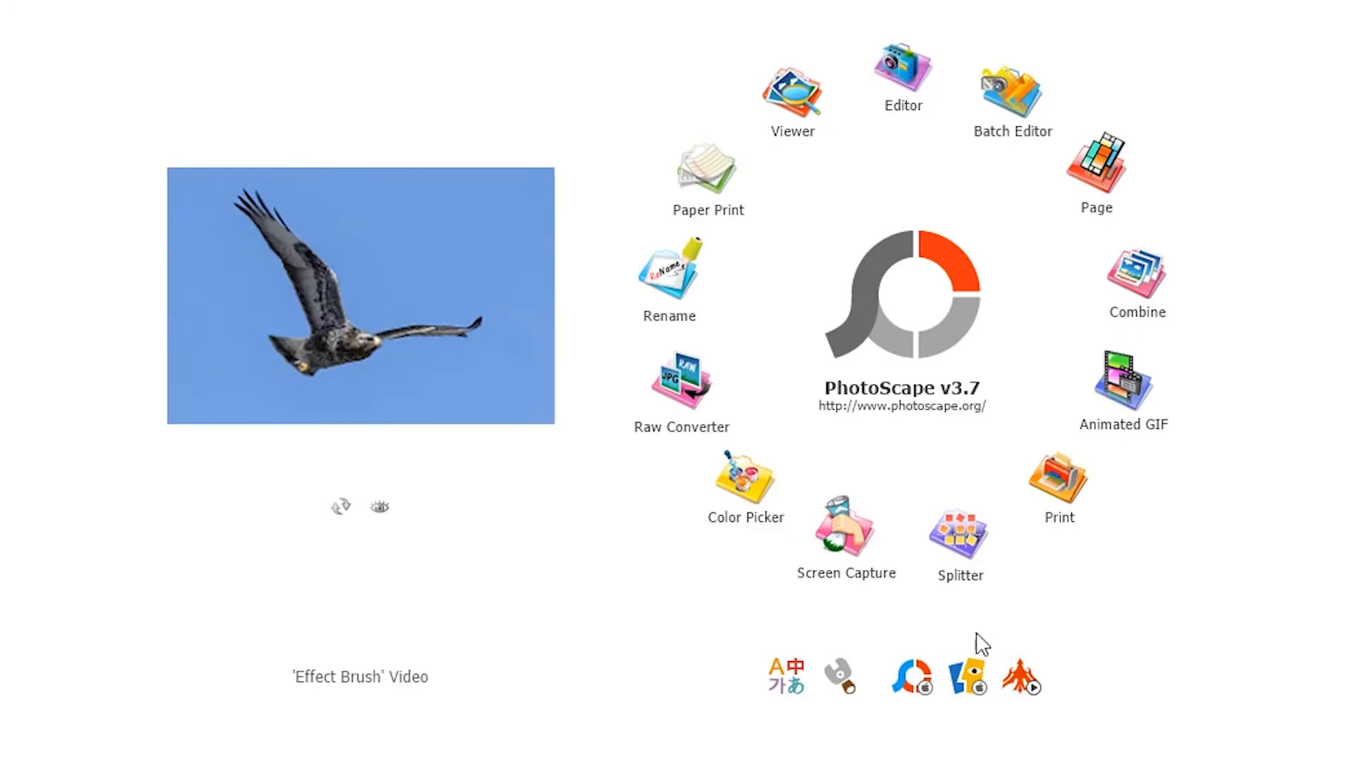
mouse_move(682, 380)
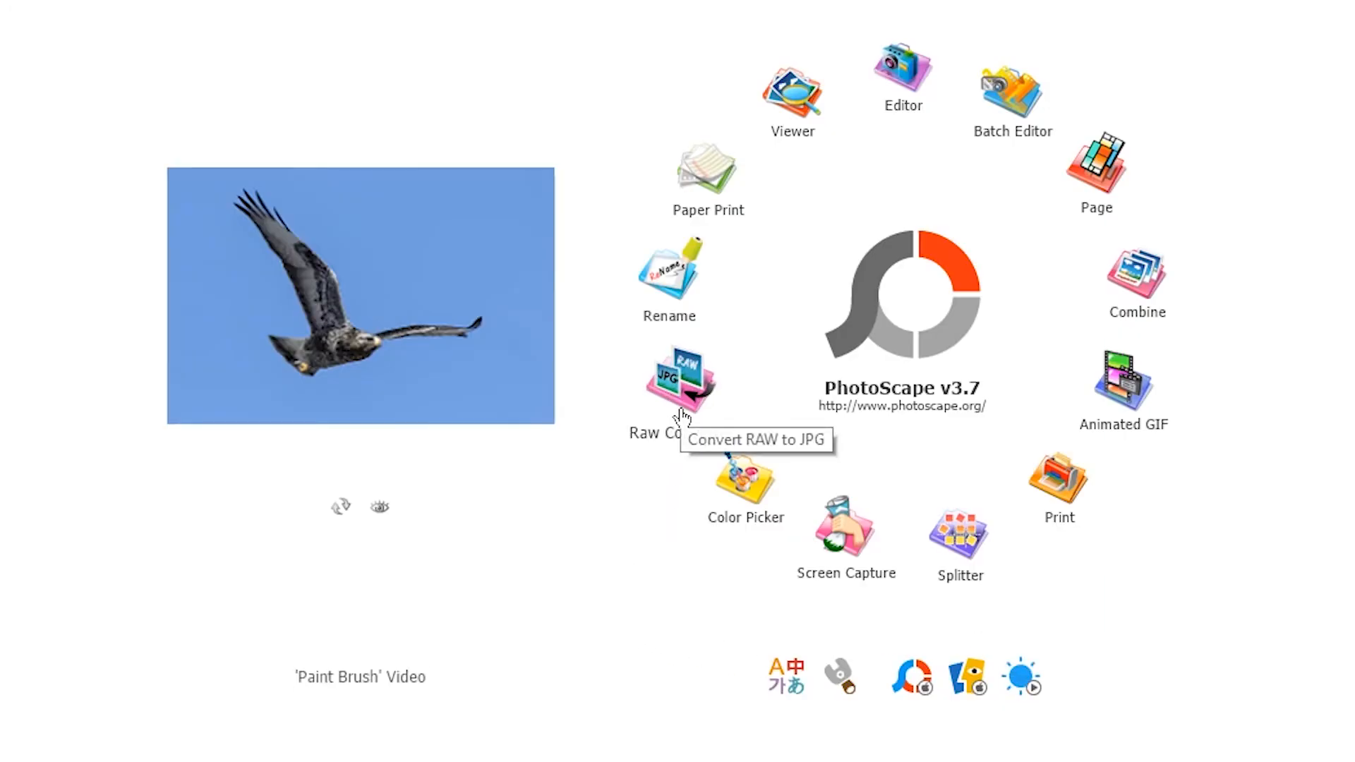
mouse_move(674, 268)
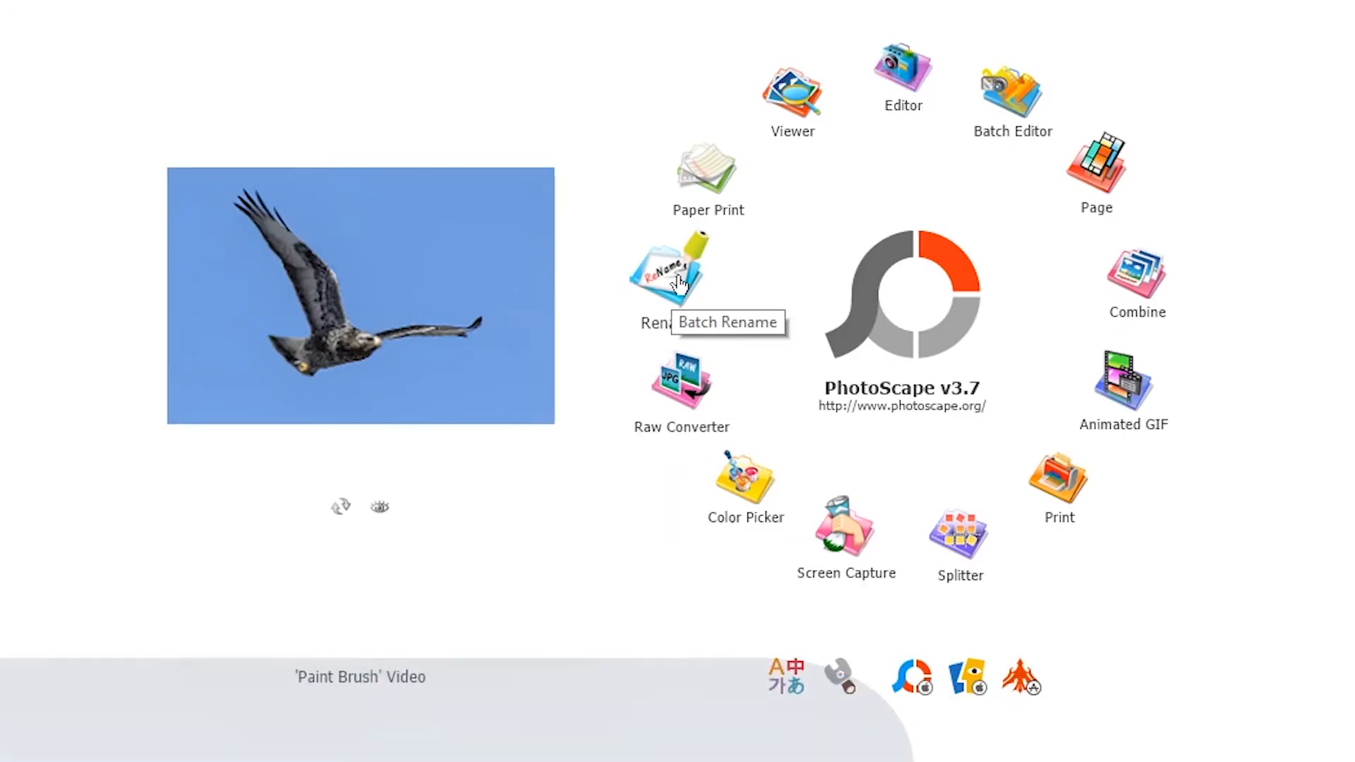
mouse_move(786, 86)
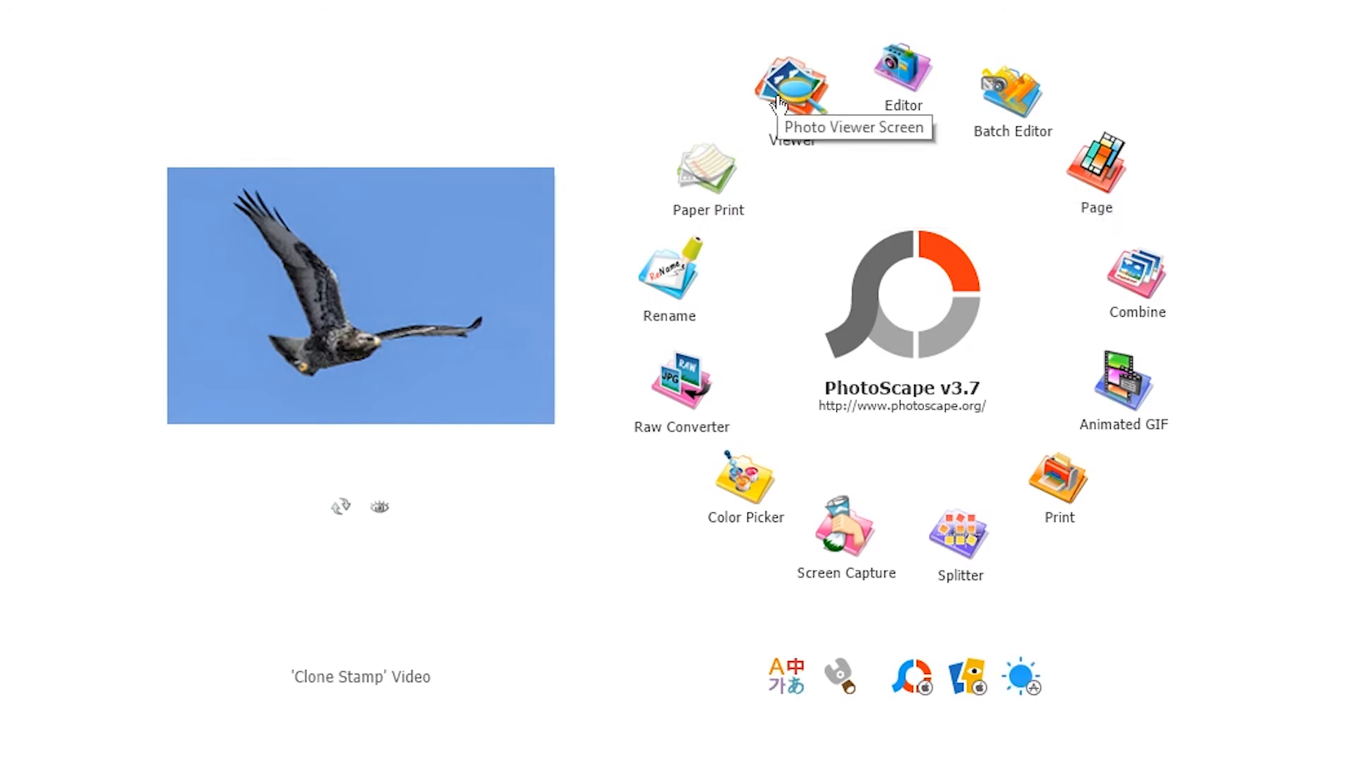
mouse_move(902, 86)
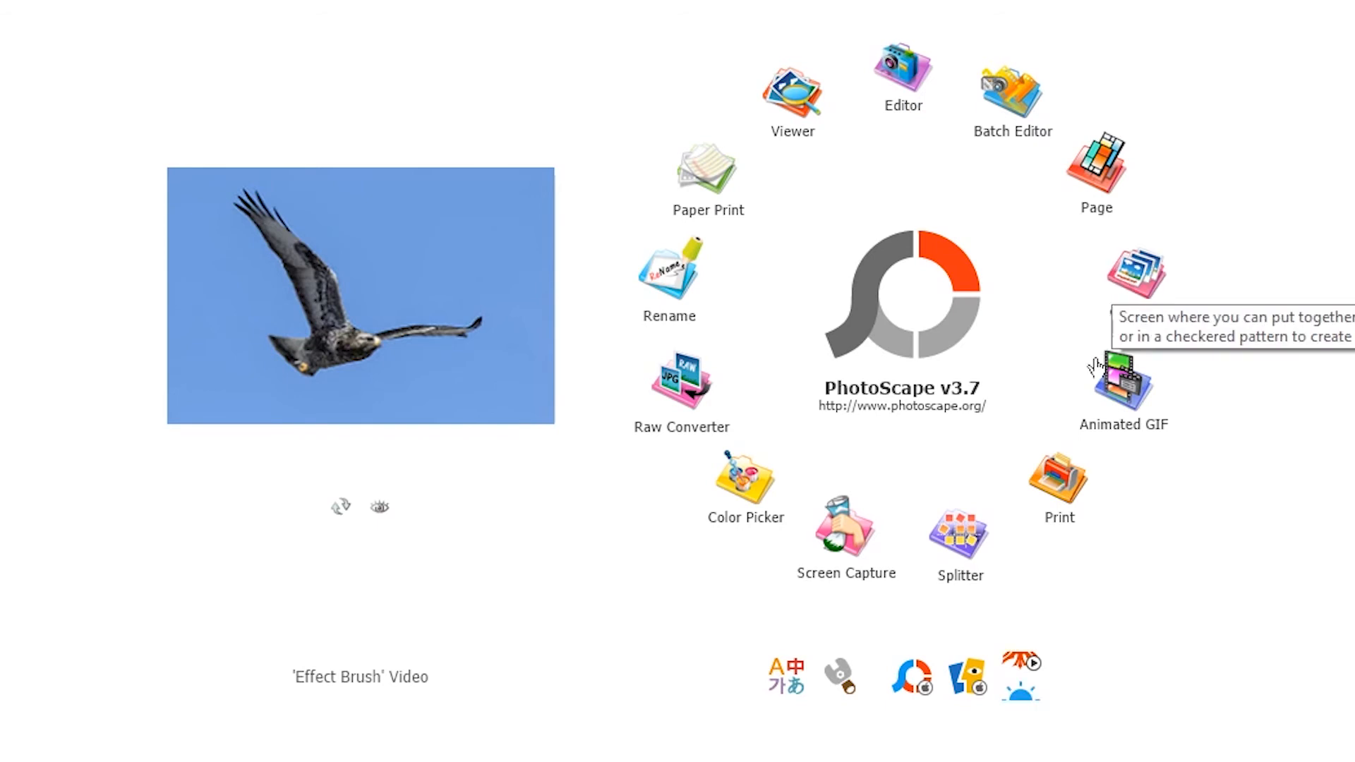
mouse_move(878, 584)
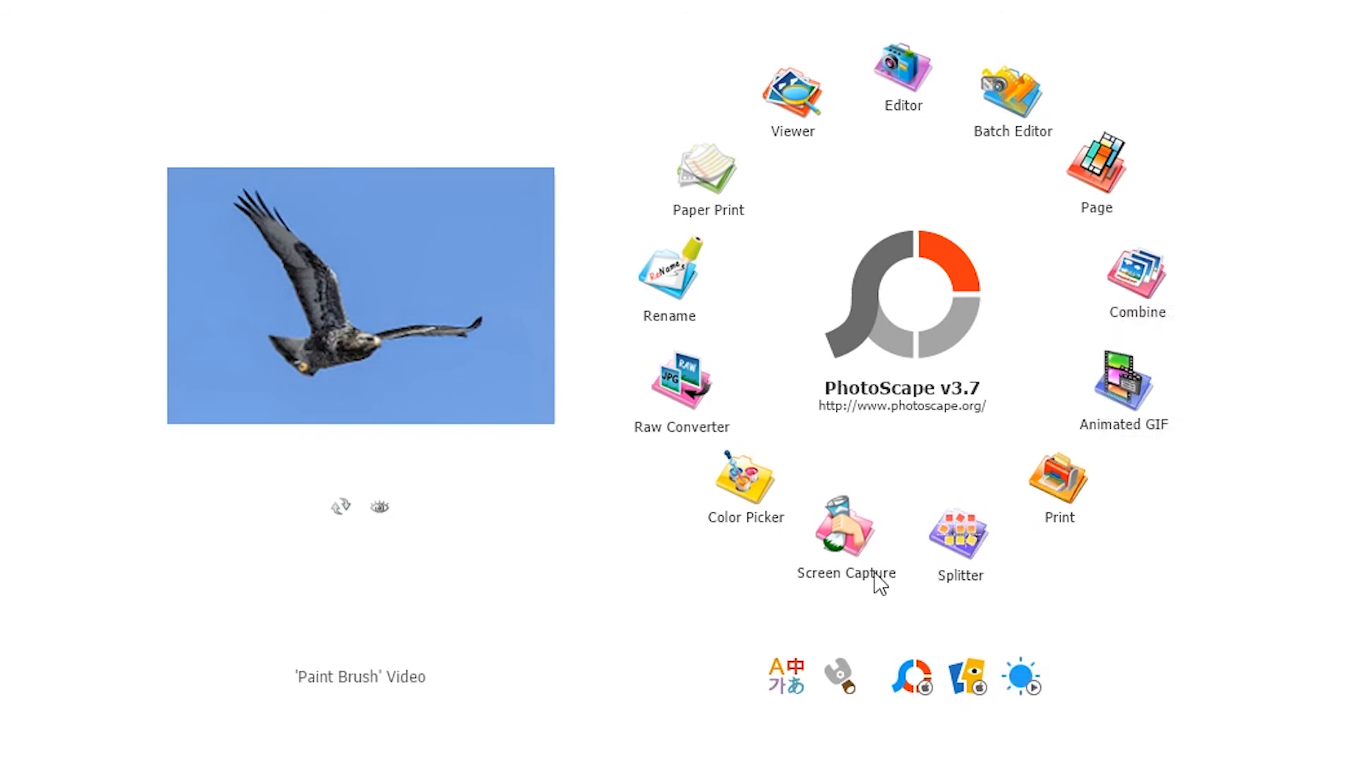